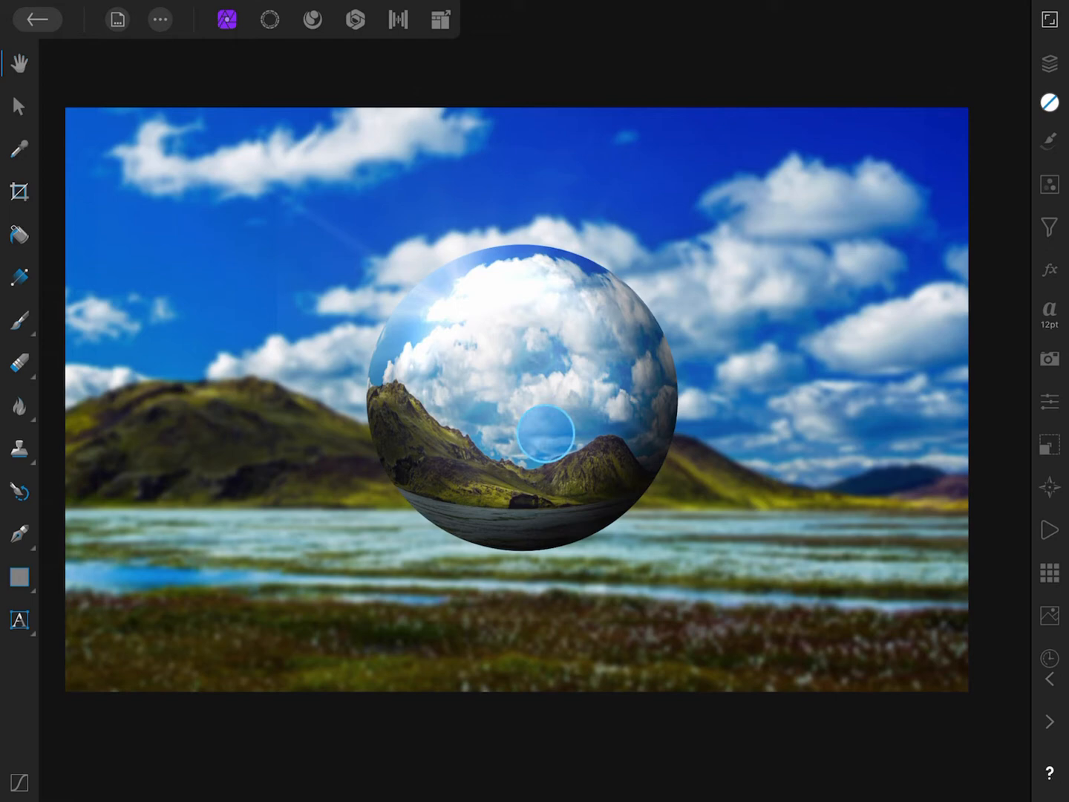
Target the Curves Adjustment layer in the Layers studio and switch to Flood Fill.
left_click(1050, 67)
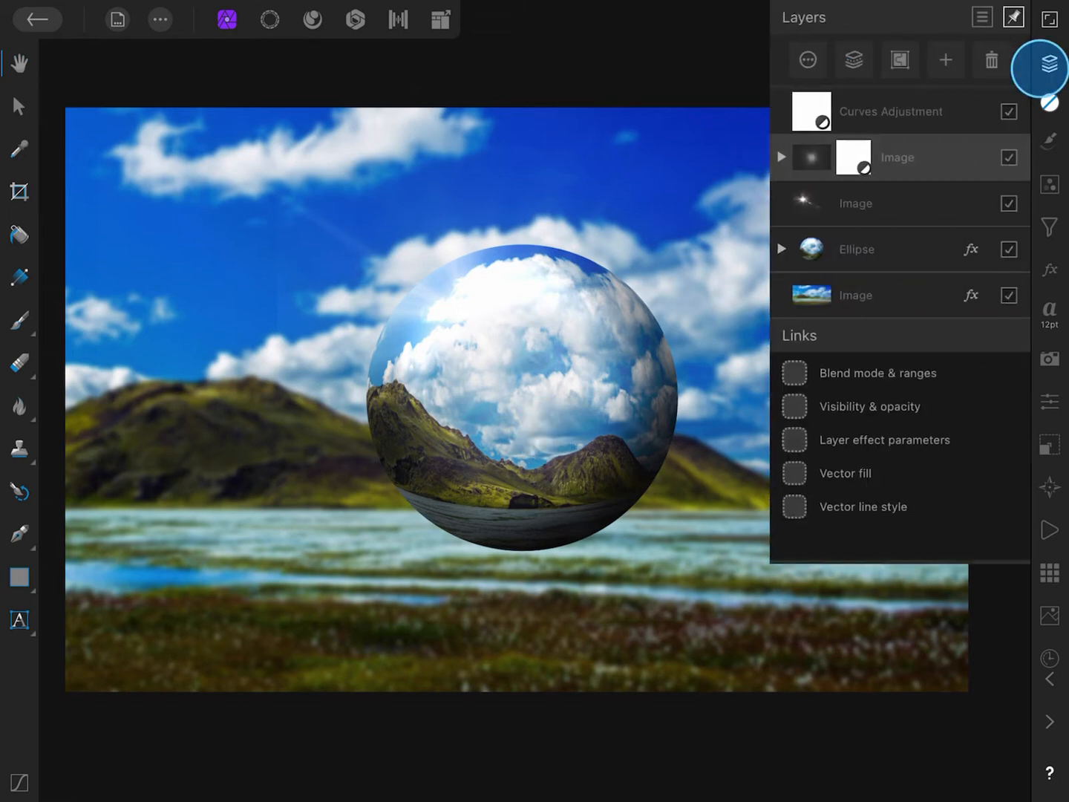
left_click(891, 111)
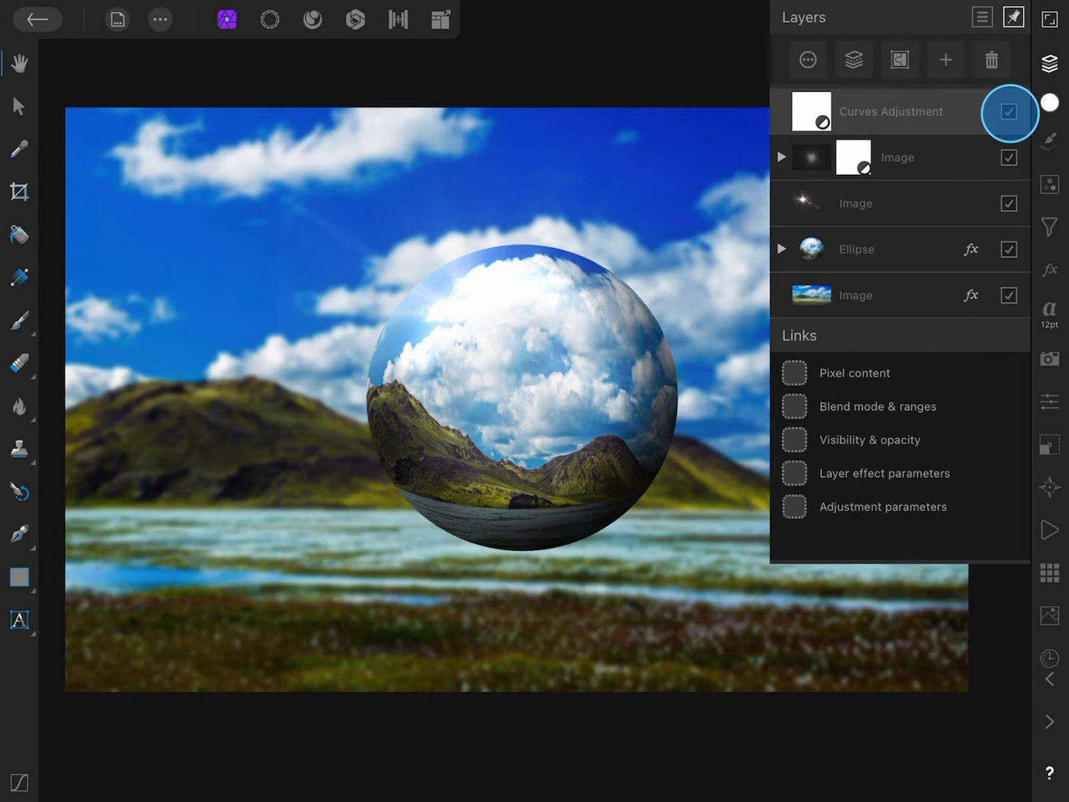
left_click(19, 234)
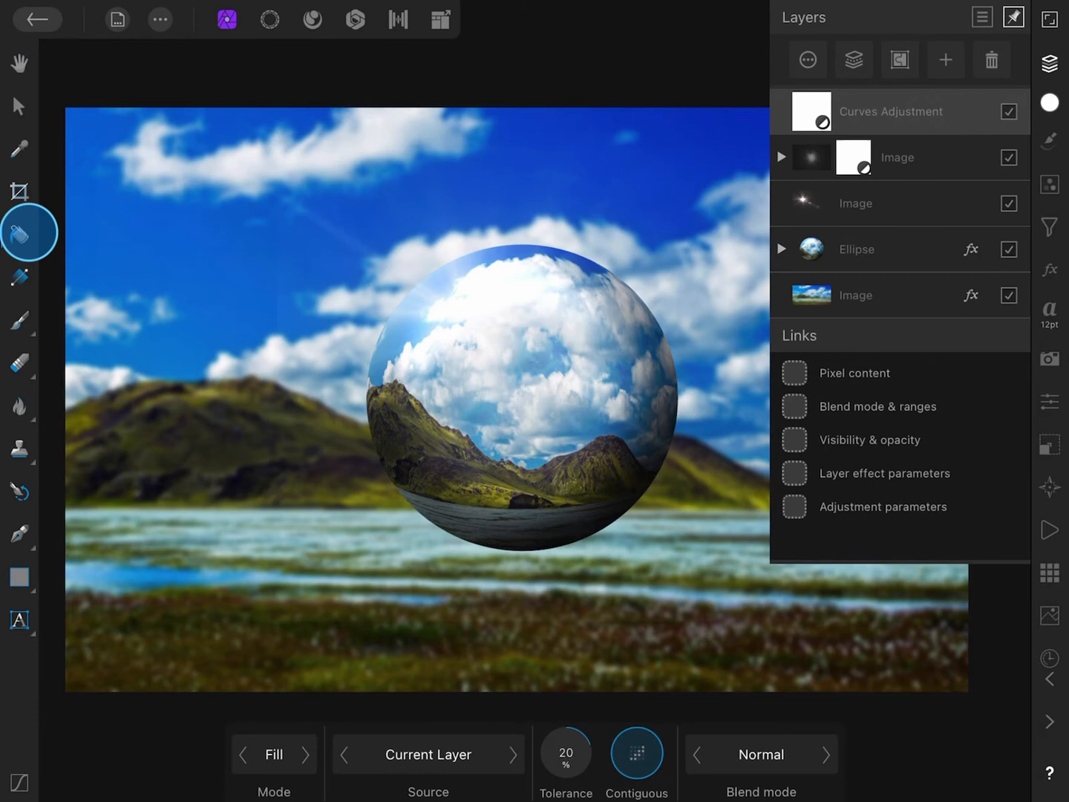
Fill the Curves Adjustment mask with black, then close the Layers studio.
left_click(1049, 103)
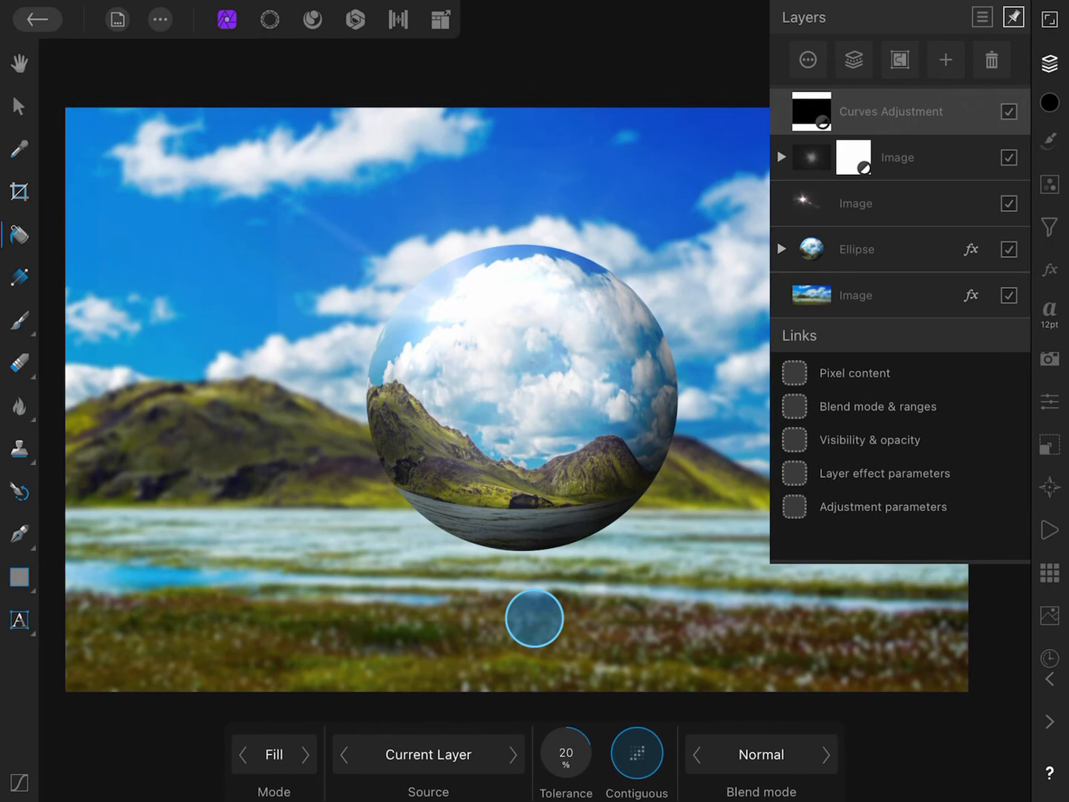
left_click(1035, 684)
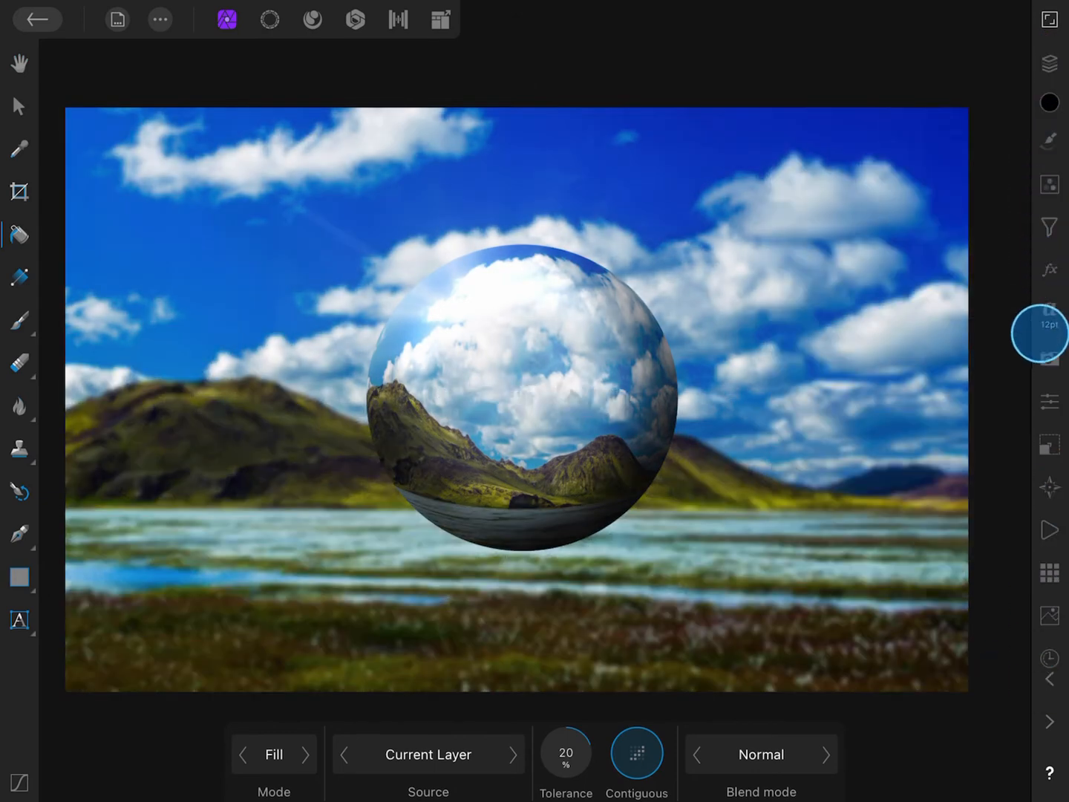
Invert the Curves Adjustment alpha in Channels, take the Paint Brush, and add an Invert adjustment.
left_click(1040, 401)
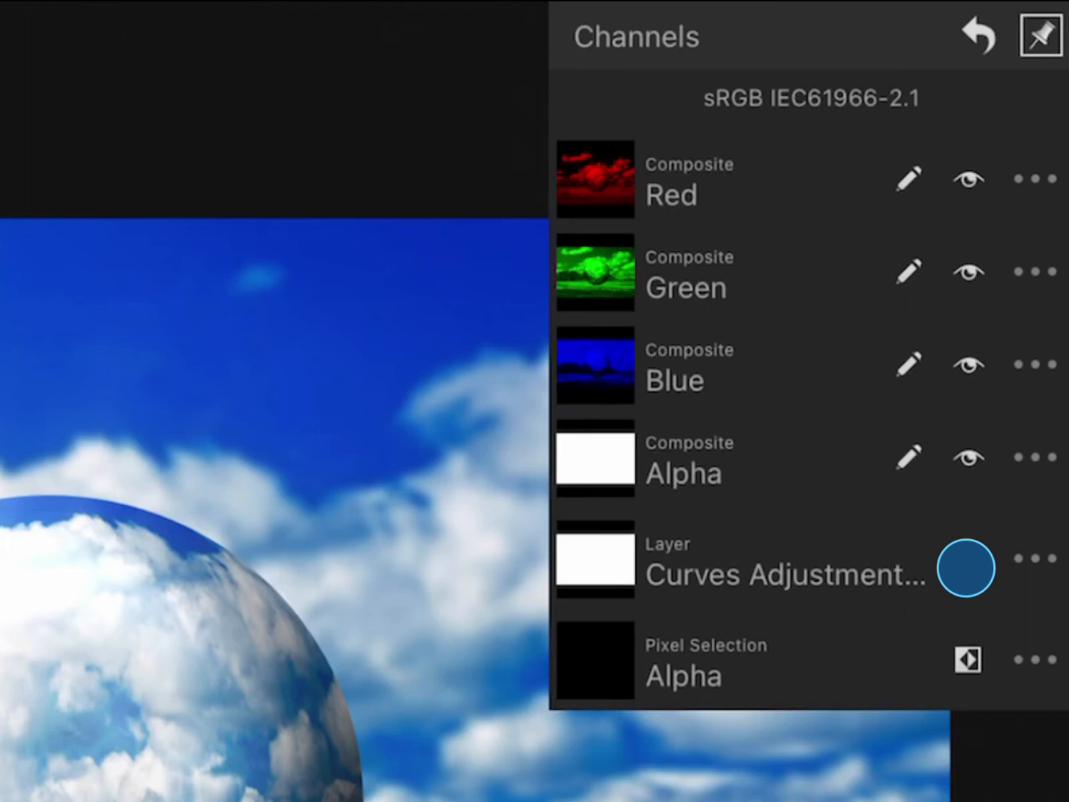
left_click(1039, 557)
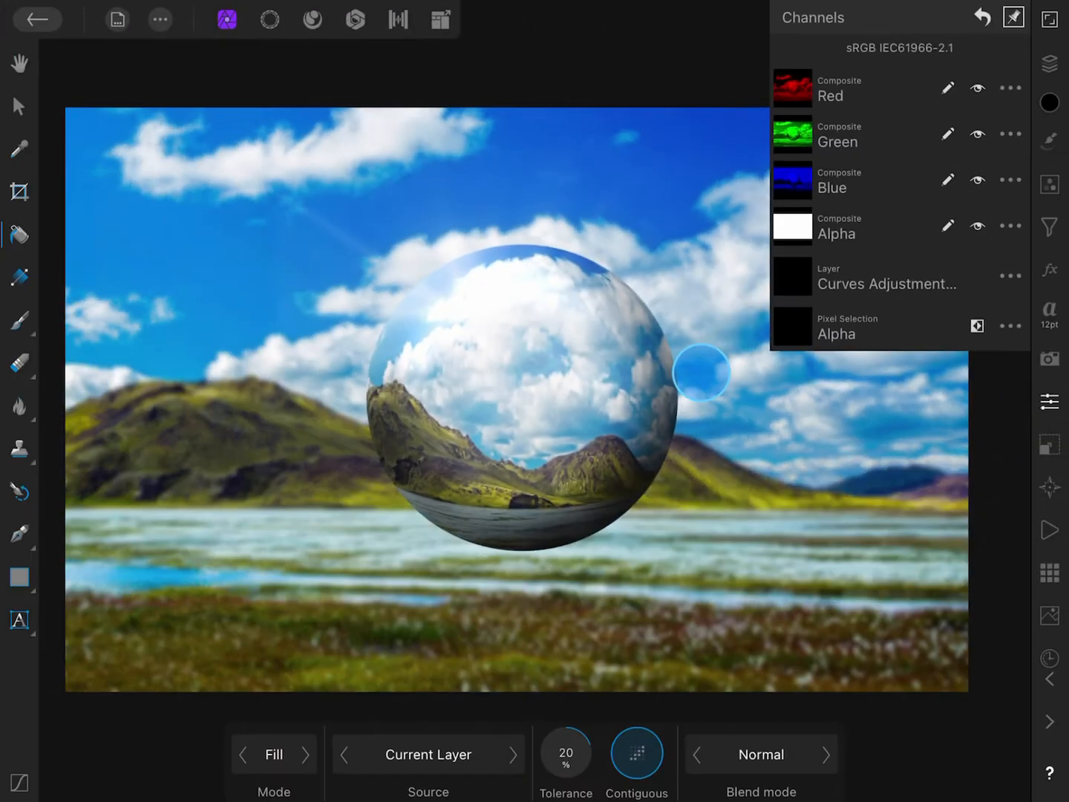
left_click(1049, 64)
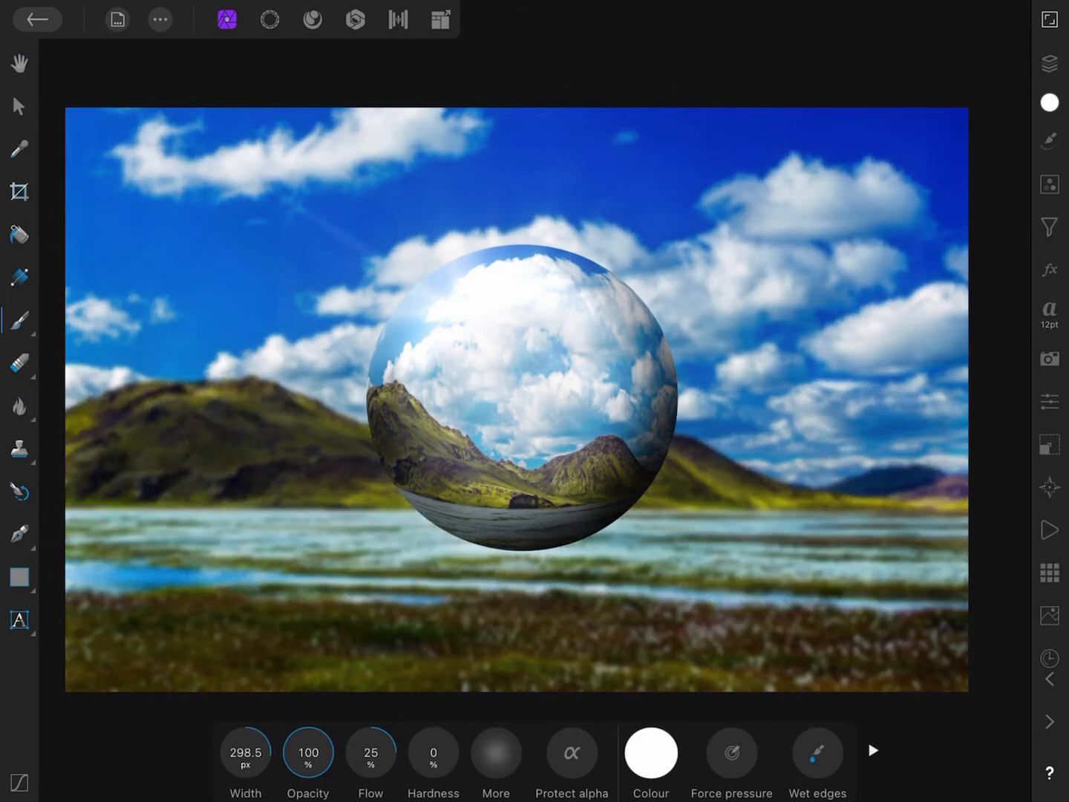
left_click(1048, 64)
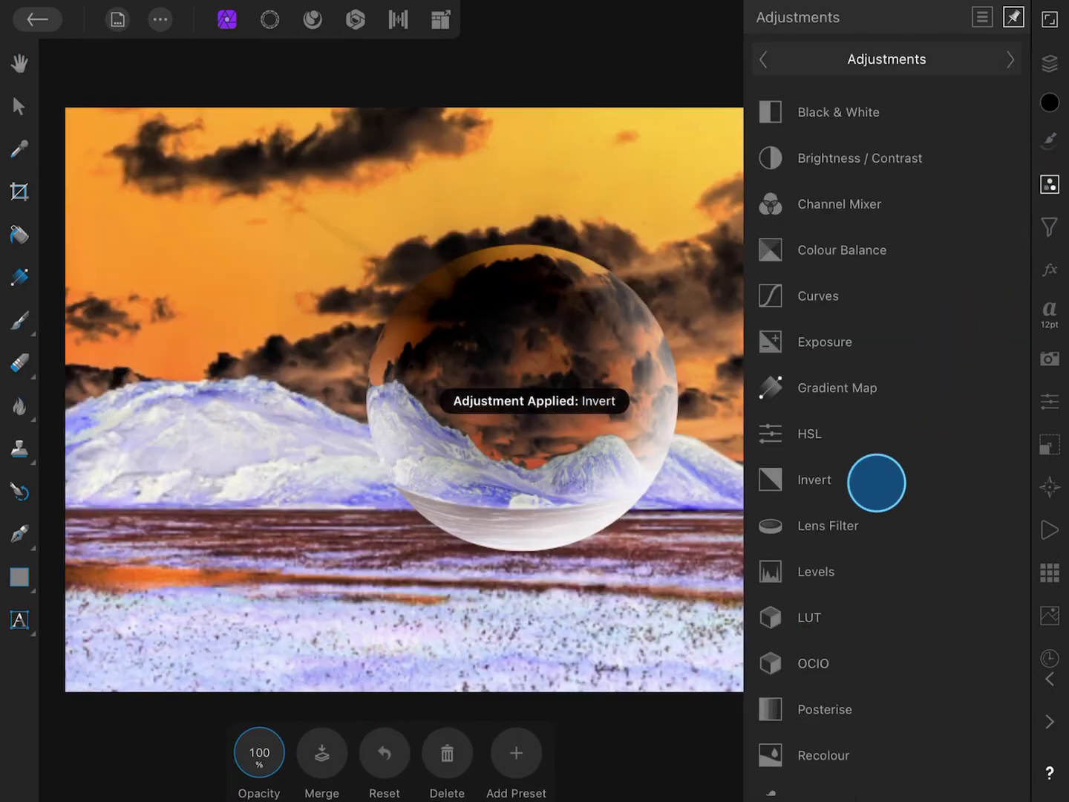
Invert the Invert Adjustment alpha channel so natural colours return.
left_click(1050, 67)
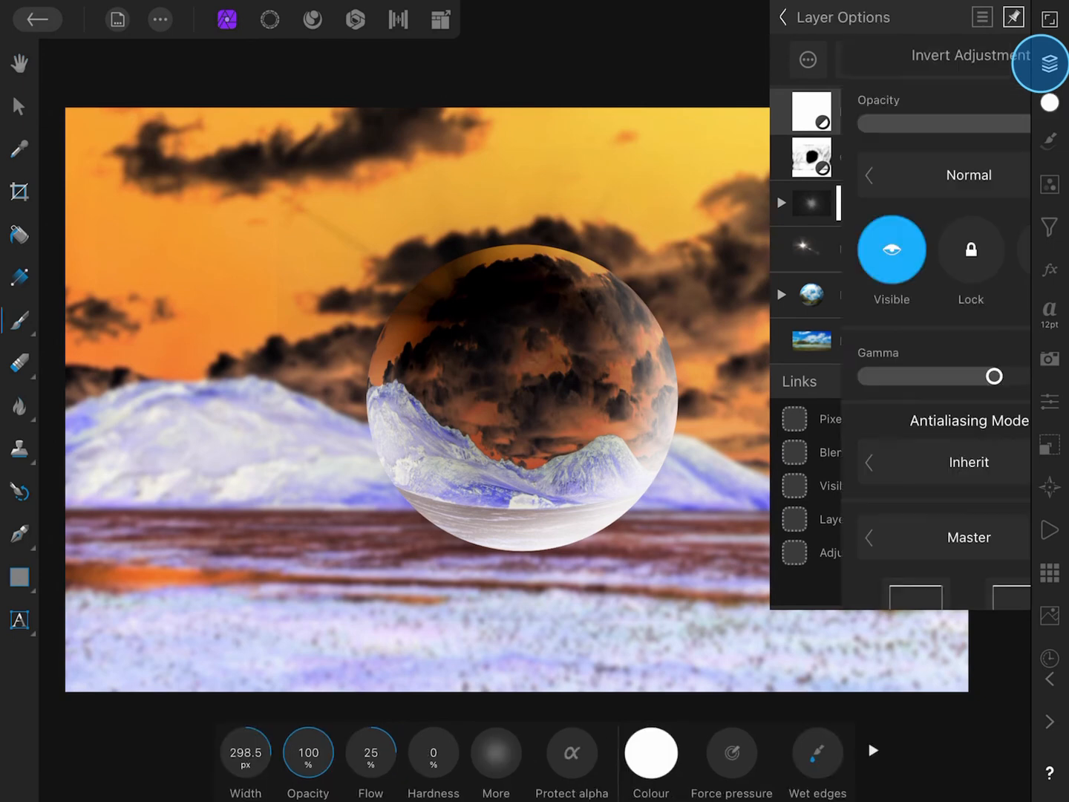
left_click(968, 174)
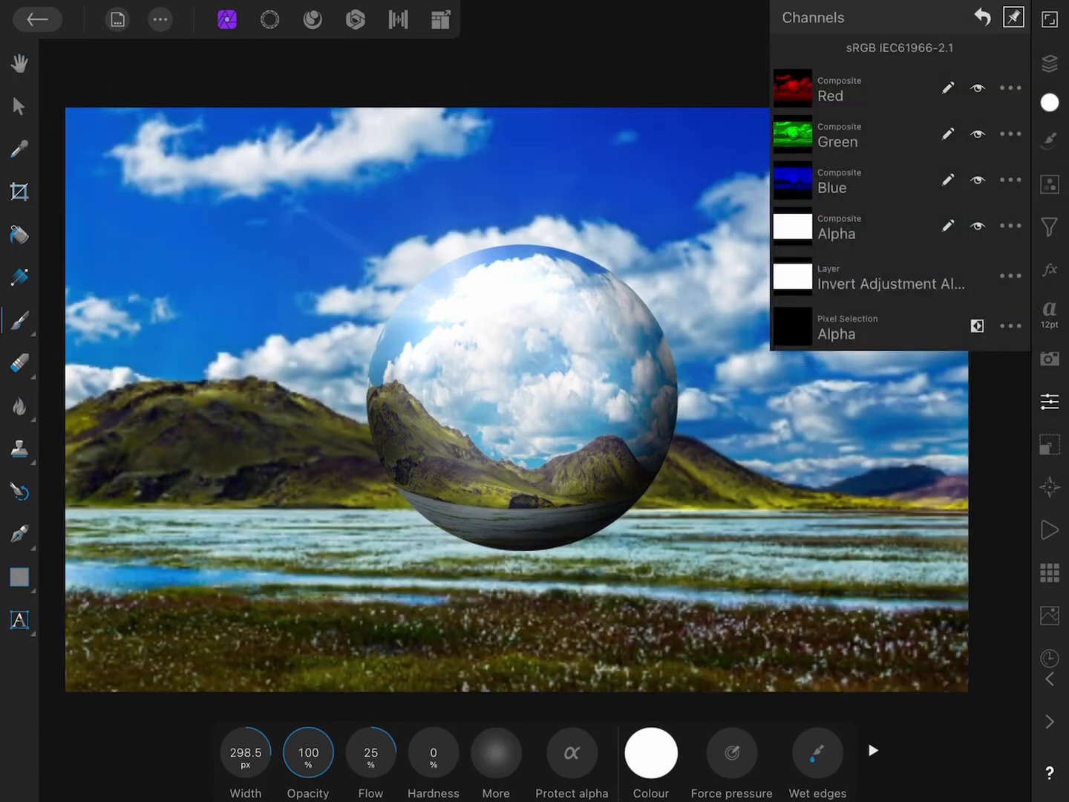
Review the white-painted Invert Adjustment mask in the Layers studio, then close it.
left_click(1049, 62)
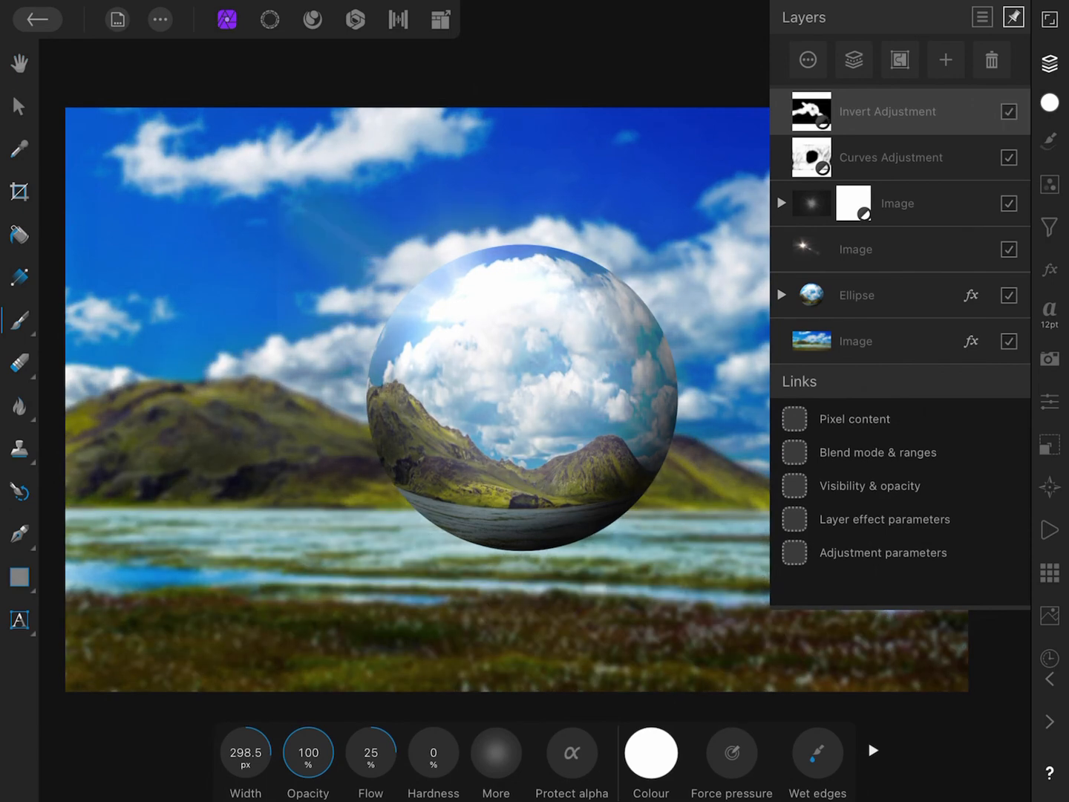
left_click(1012, 16)
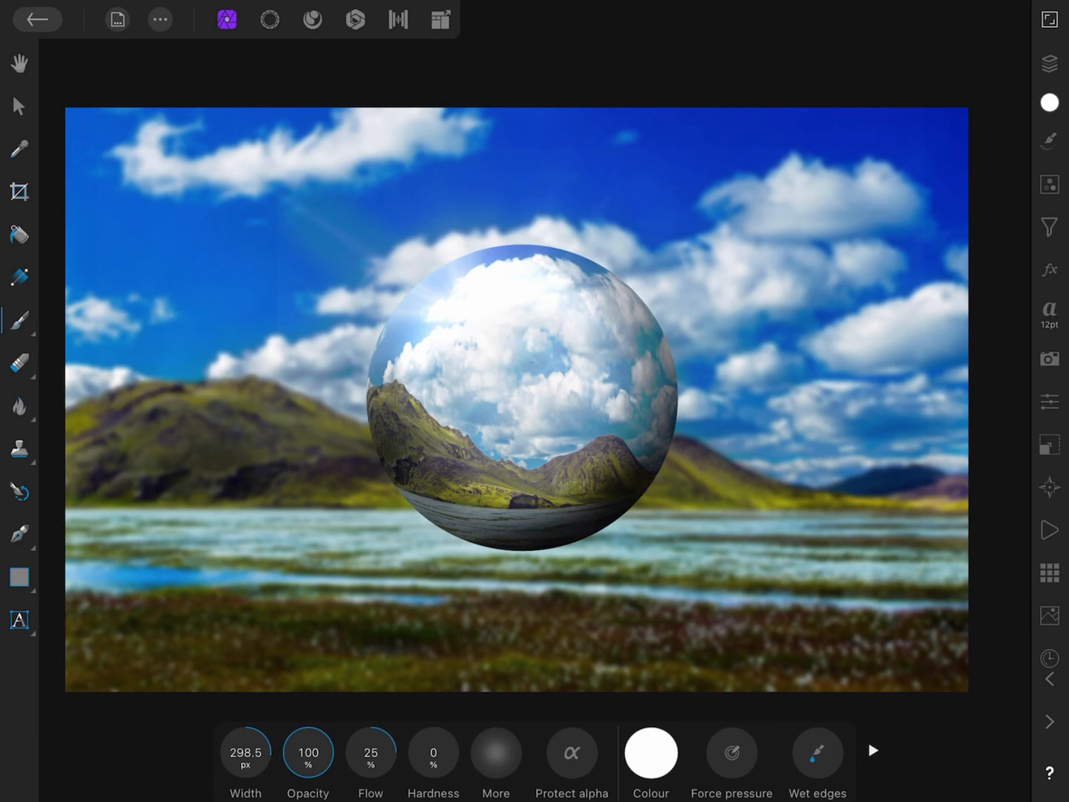